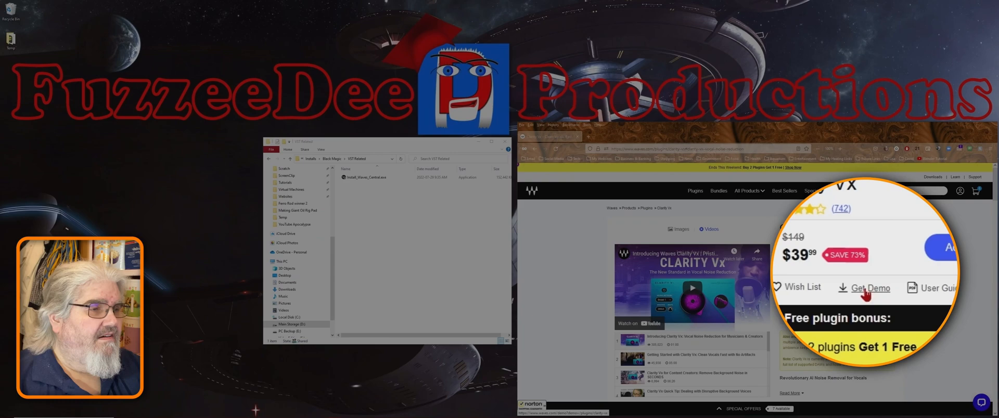
mouse_move(865, 294)
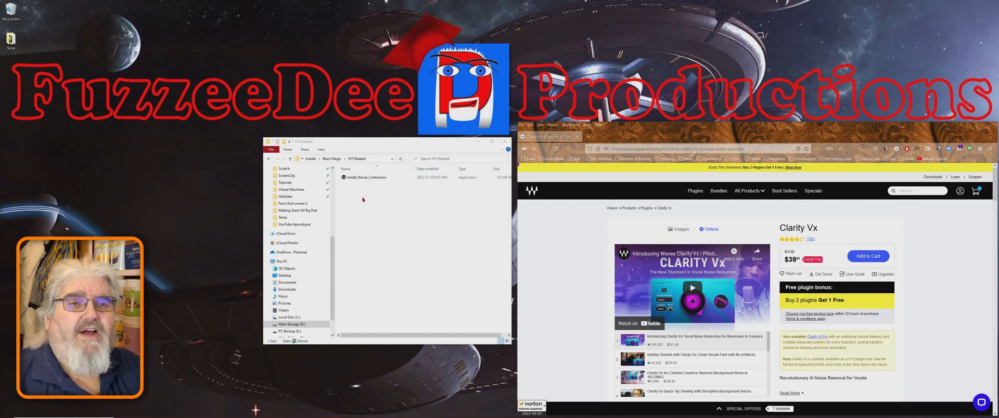
Play back the comparison timeline from the Raw Audio section.
click(368, 176)
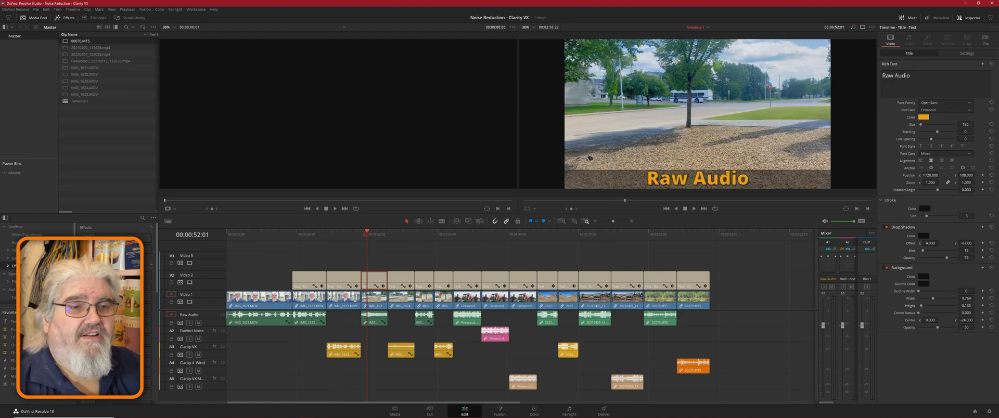
click(325, 209)
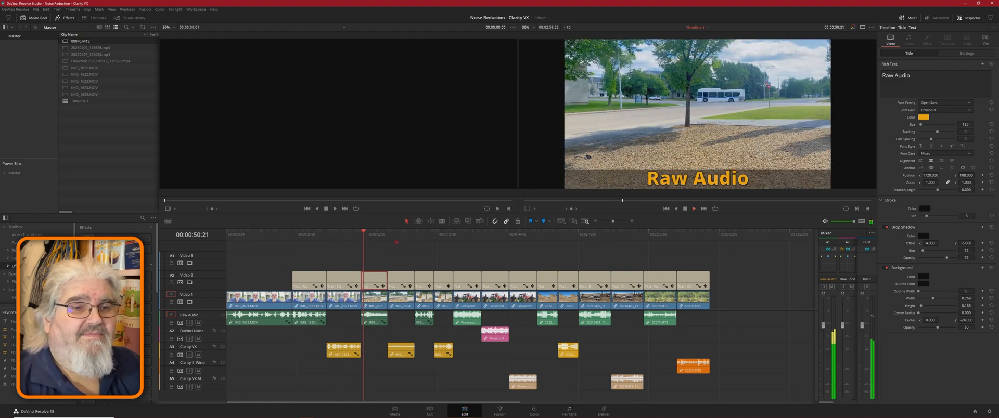
click(693, 208)
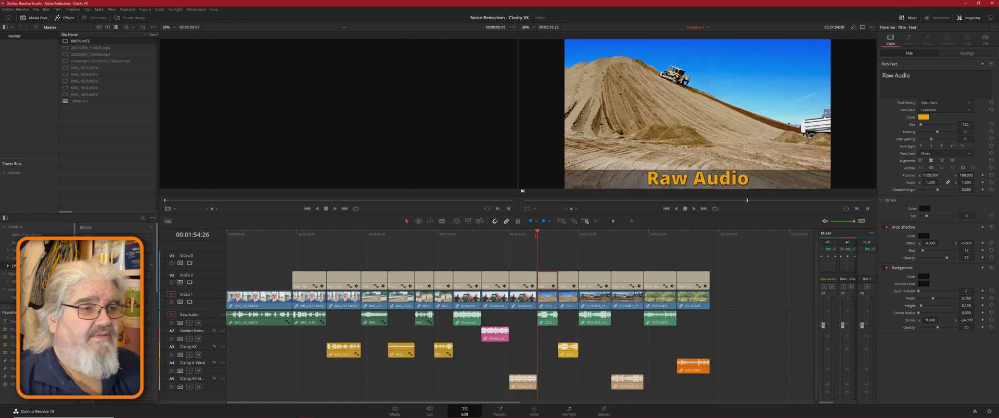
Let playback reach the Clarity VX pond clip, then switch to the Fairlight audio page.
click(693, 208)
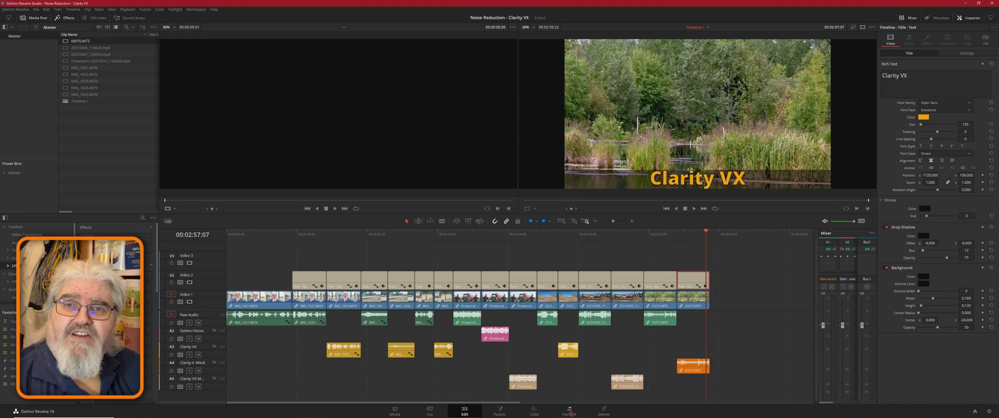
click(570, 412)
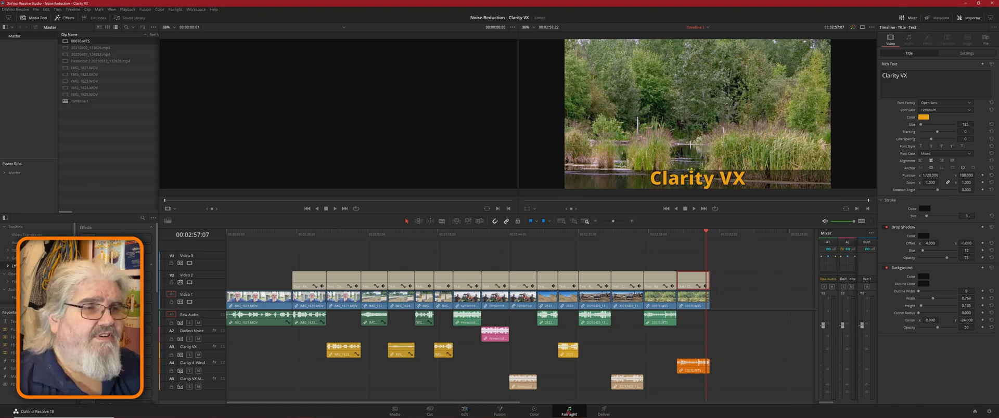
Show the Fairlight page with the comparison audio tracks and mixer.
click(568, 409)
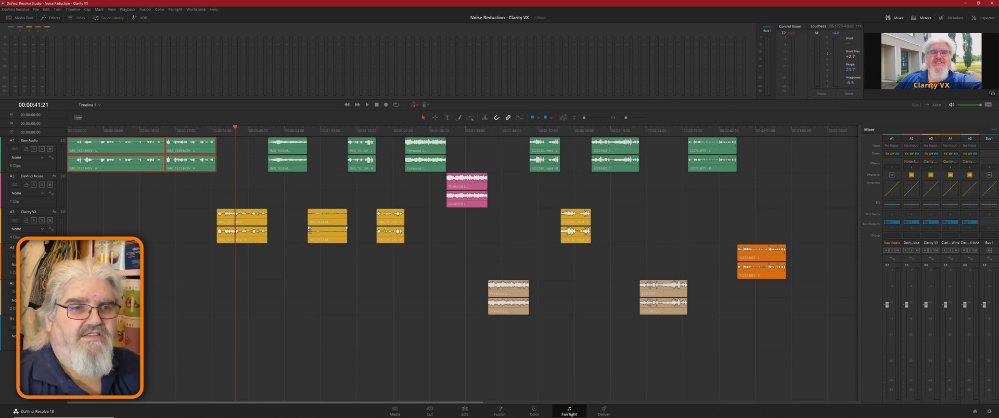
mouse_move(676, 209)
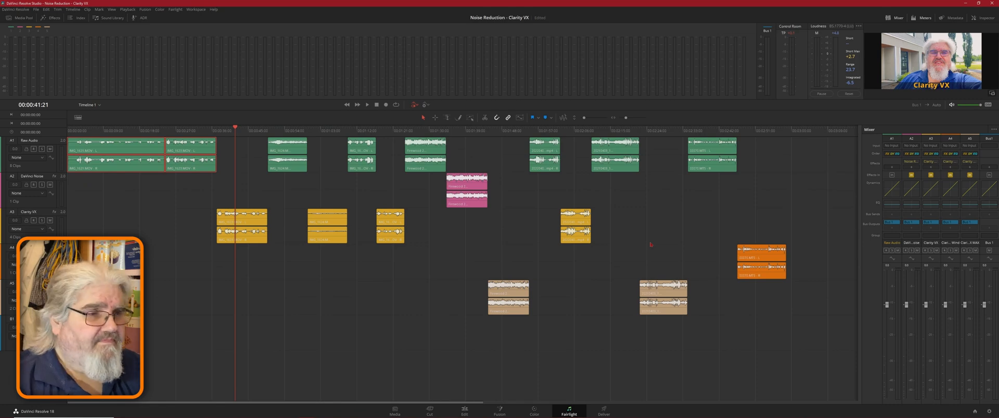
mouse_move(727, 220)
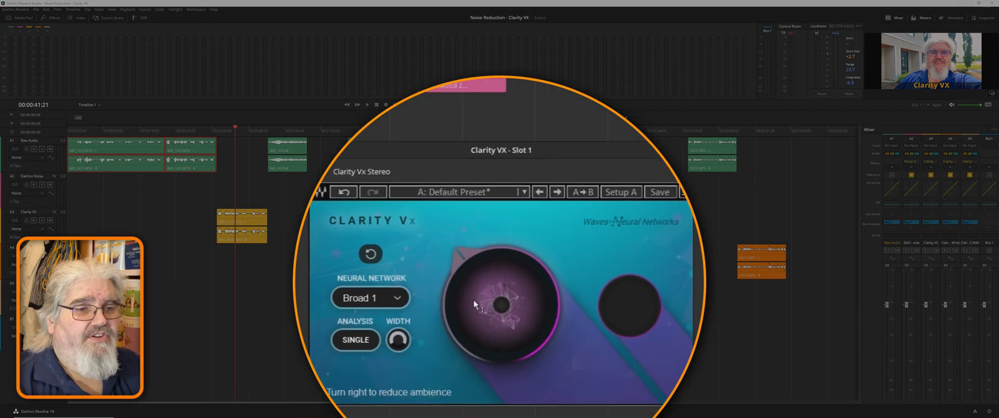
drag(475, 304, 469, 263)
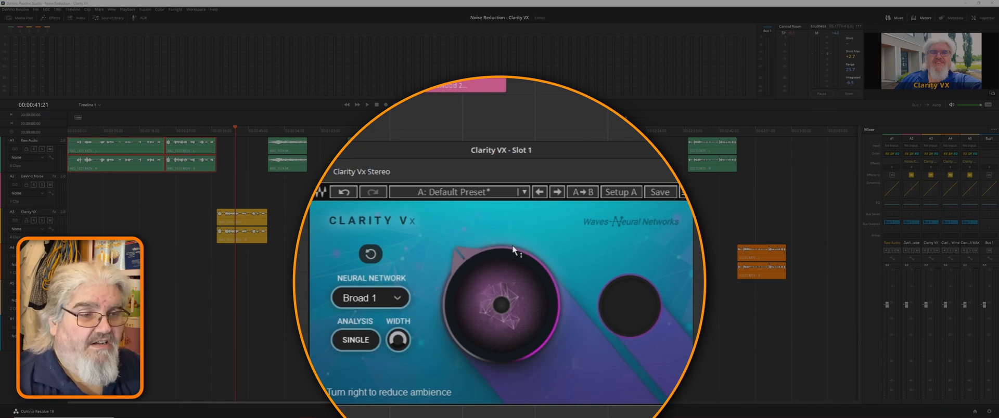
mouse_move(456, 324)
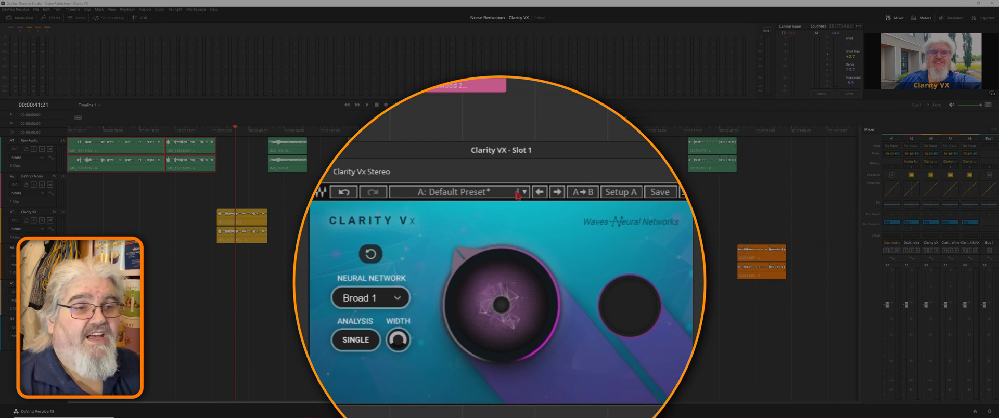
click(523, 192)
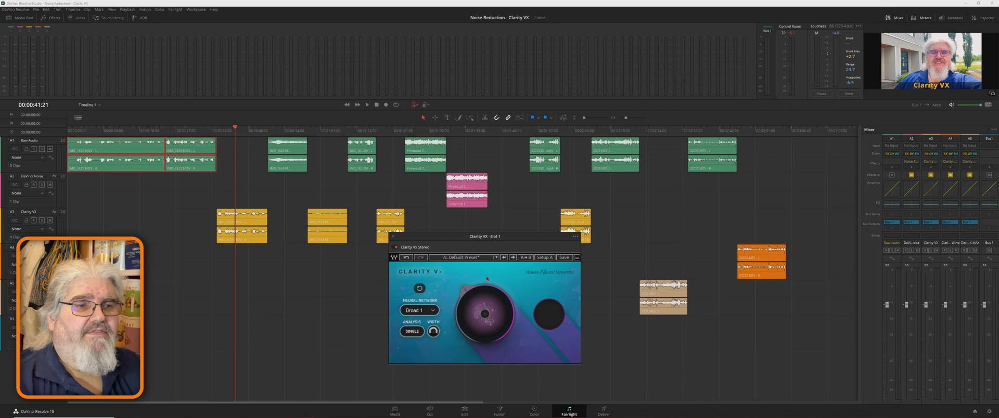
mouse_move(520, 281)
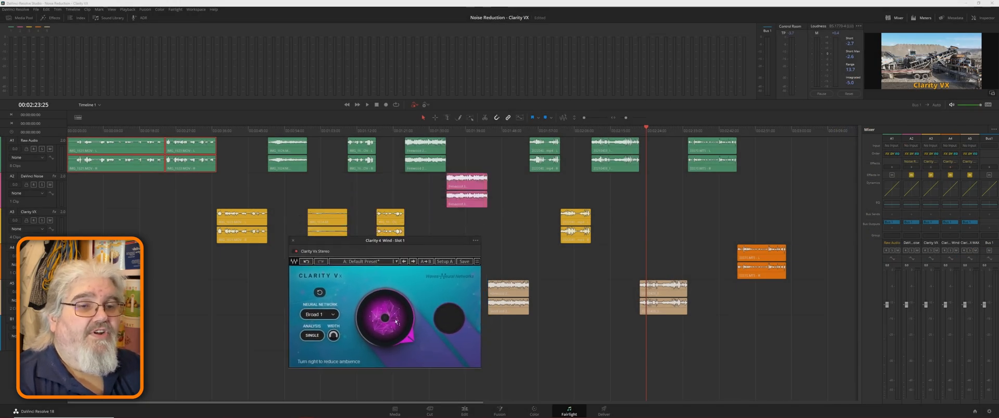
Turn the Clarity VX Wind ambience reduction higher while the wind clip plays.
drag(382, 319, 392, 312)
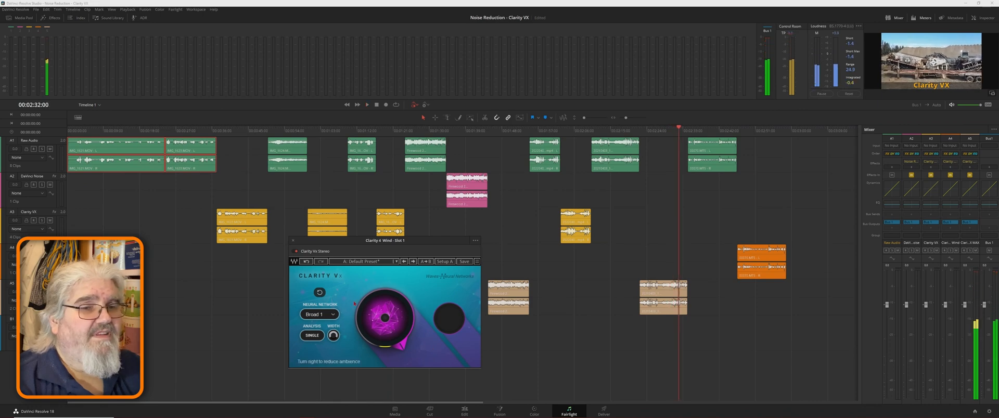
Show the Neural Network choices (Broad 1, Broad 2) in the Clarity VX Wind plug-in.
click(318, 315)
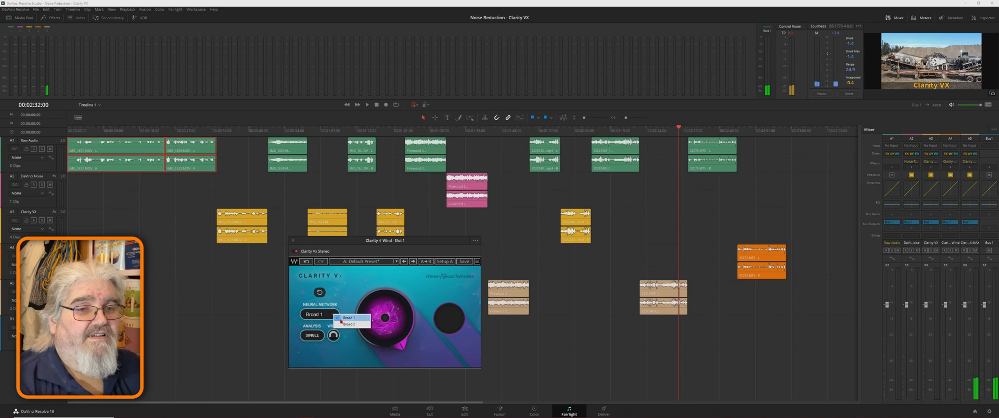
Switch the wind track's Clarity VX to the Broad 2 neural network and listen to the result.
click(344, 322)
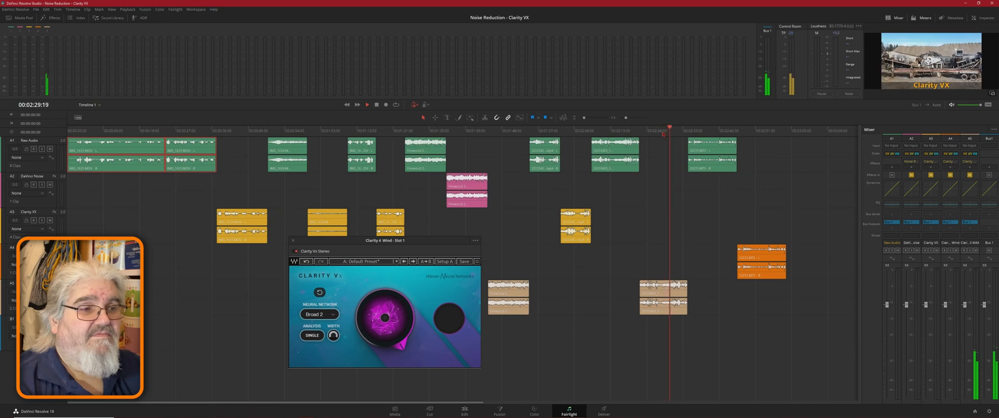
click(367, 104)
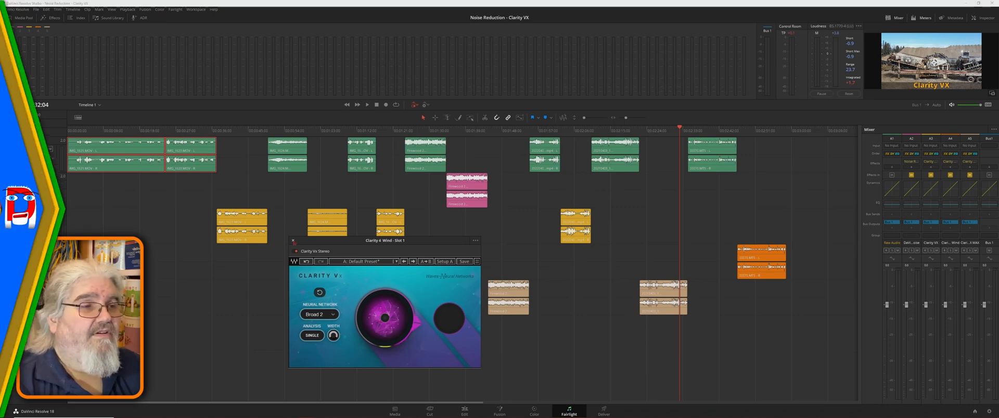
click(292, 240)
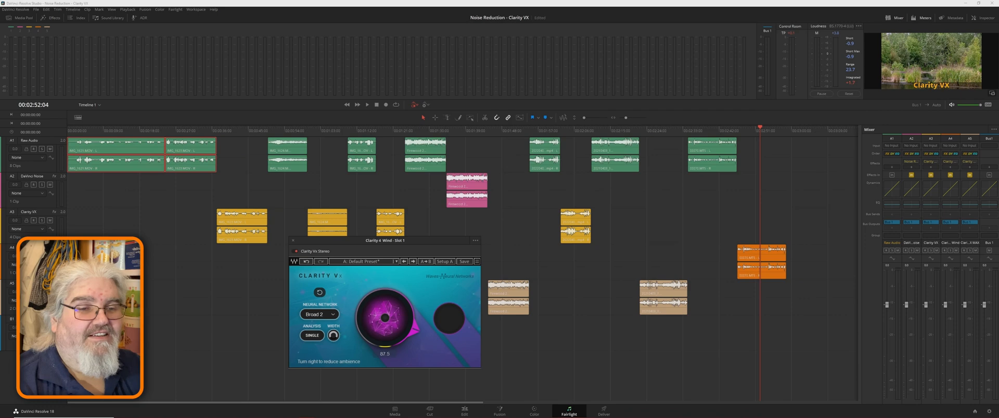
Raise Clarity VX ambience reduction to about 97.5, listen, and close the plug-in window.
drag(382, 319, 386, 312)
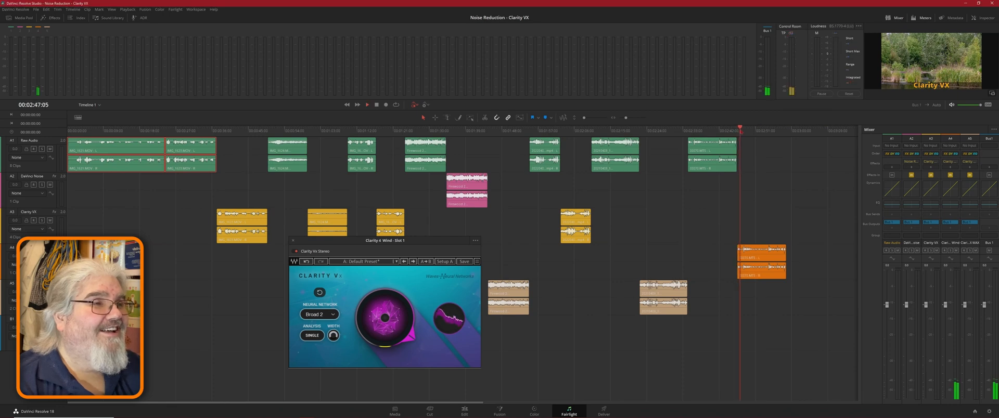
click(366, 104)
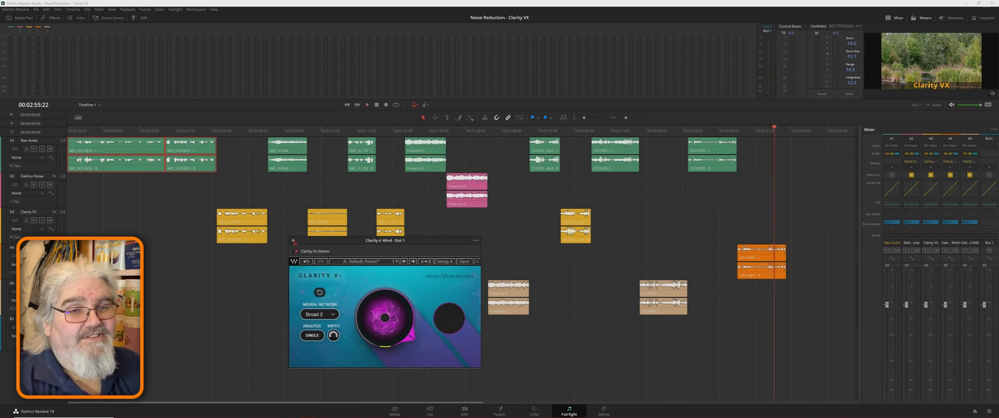
click(294, 240)
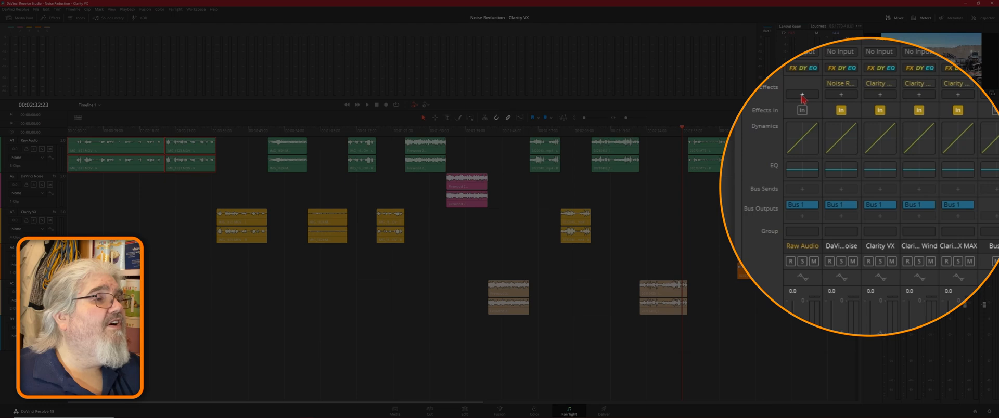
mouse_move(793, 83)
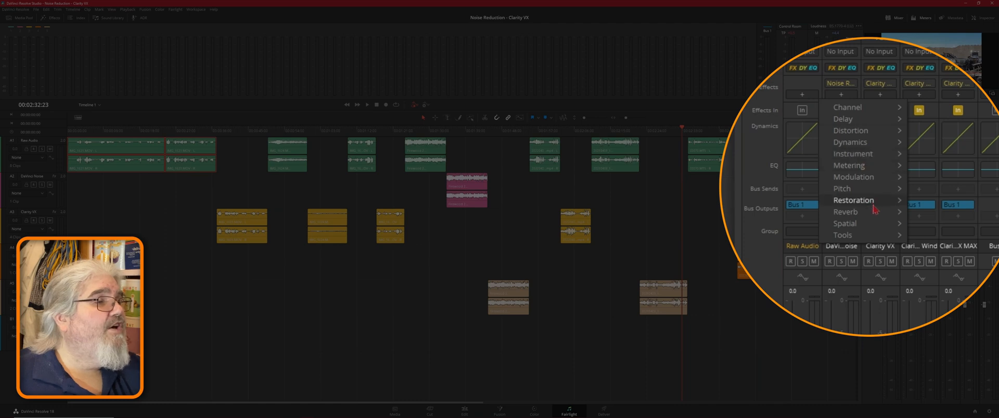
mouse_move(874, 199)
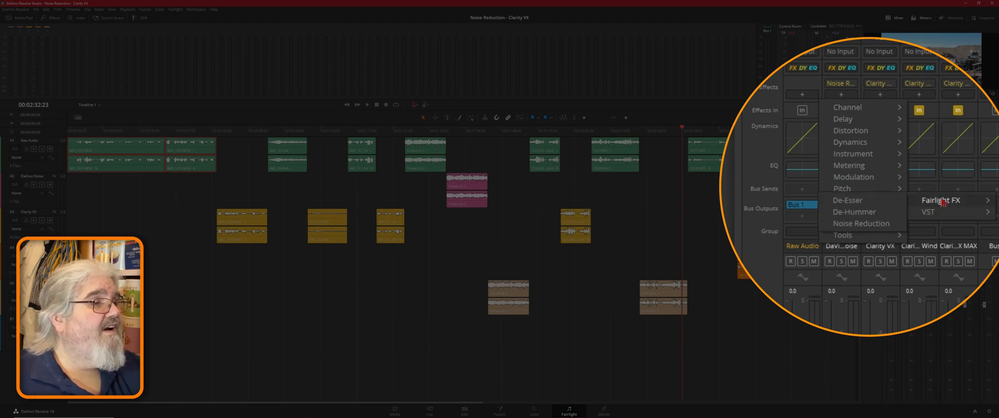
mouse_move(862, 224)
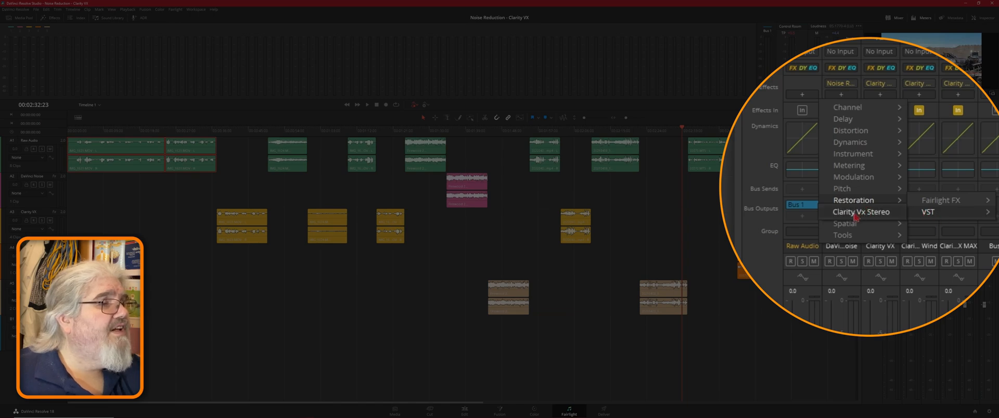
Add Clarity Vx Stereo to the Raw Audio track, delete it again, and return to the Edit page.
click(861, 211)
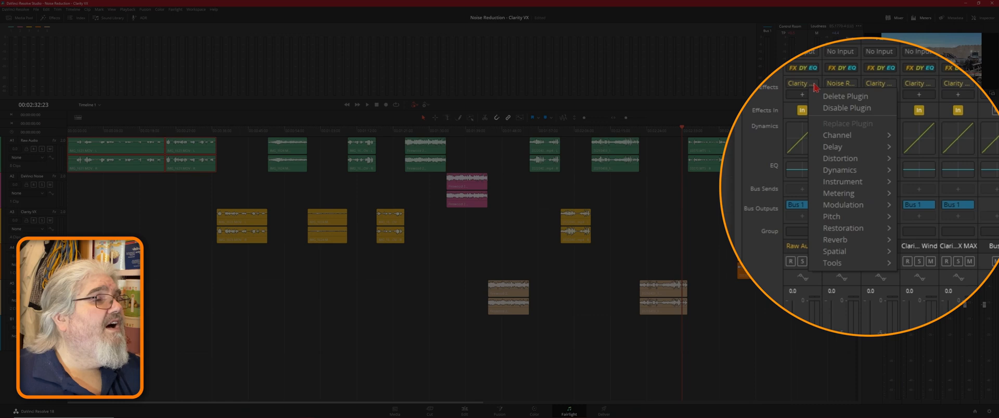
mouse_move(816, 98)
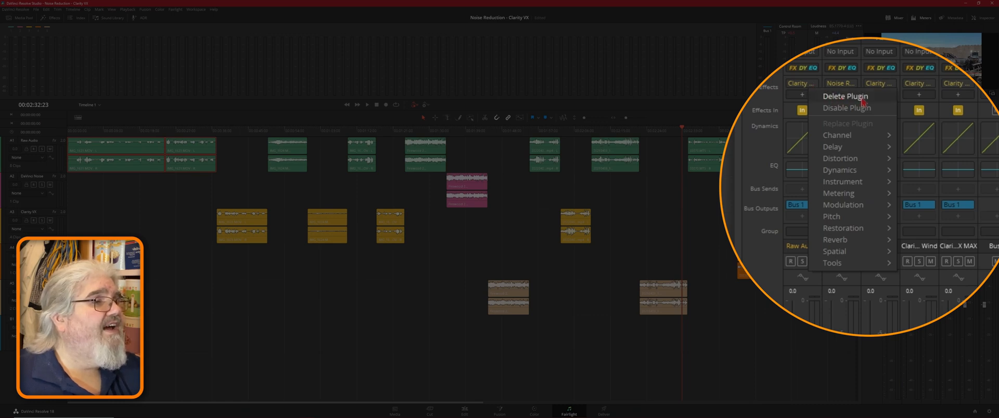
click(845, 96)
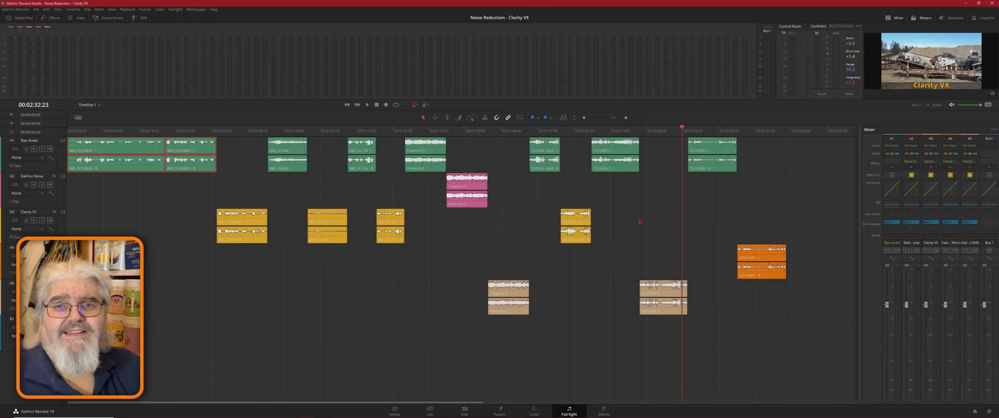
click(464, 411)
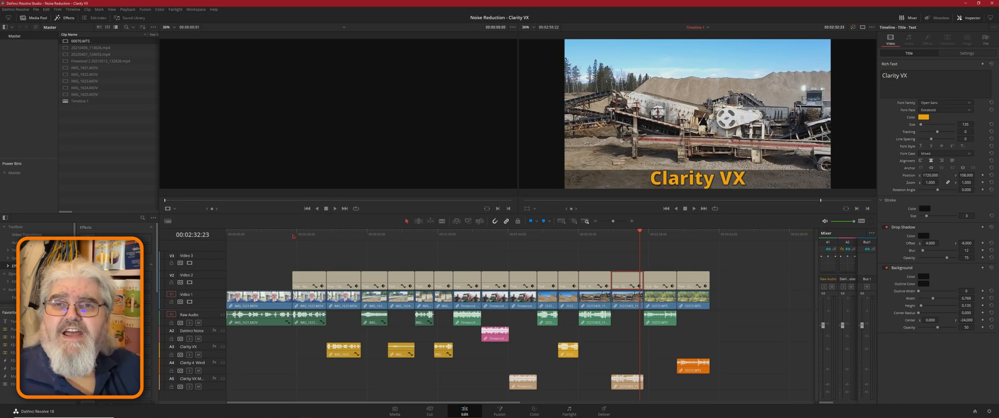